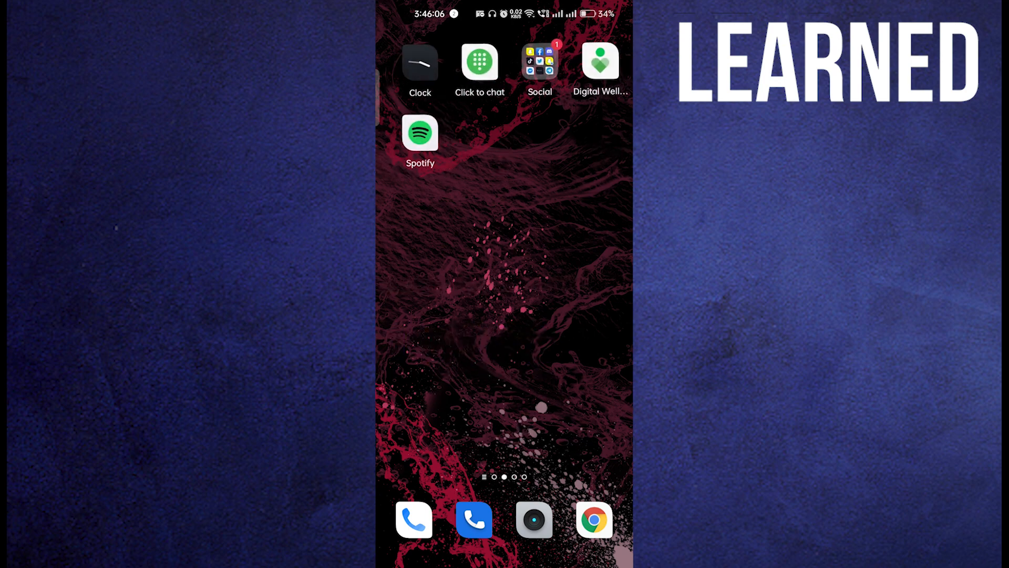
Step: Open the Android app drawer to search the installed apps
{"action": "scroll", "scroll_direction": "up", "scroll_amount": 3}
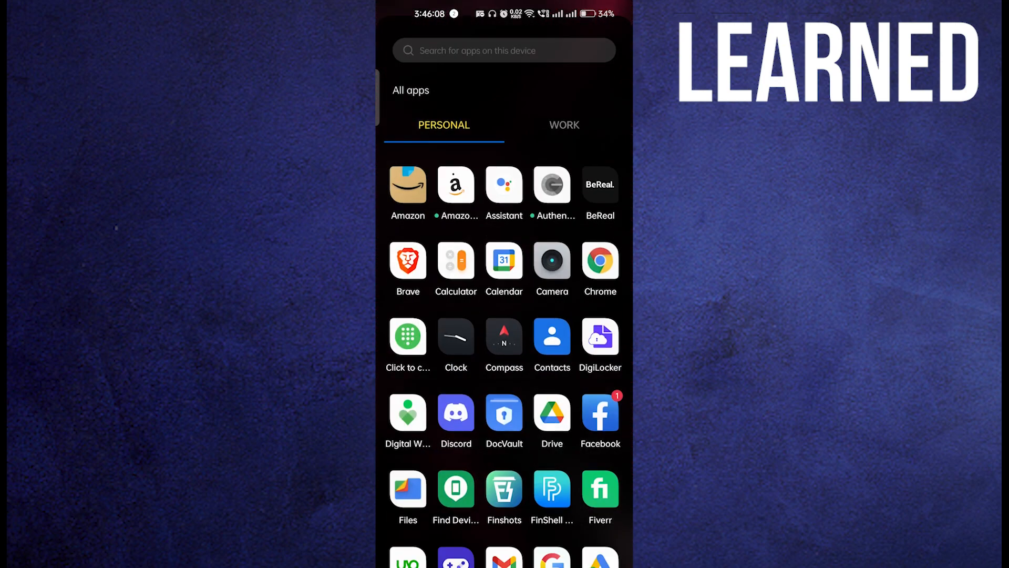
Step: Search the app drawer for 'rob', then open Spotify
{"action": "type", "text": "rob"}
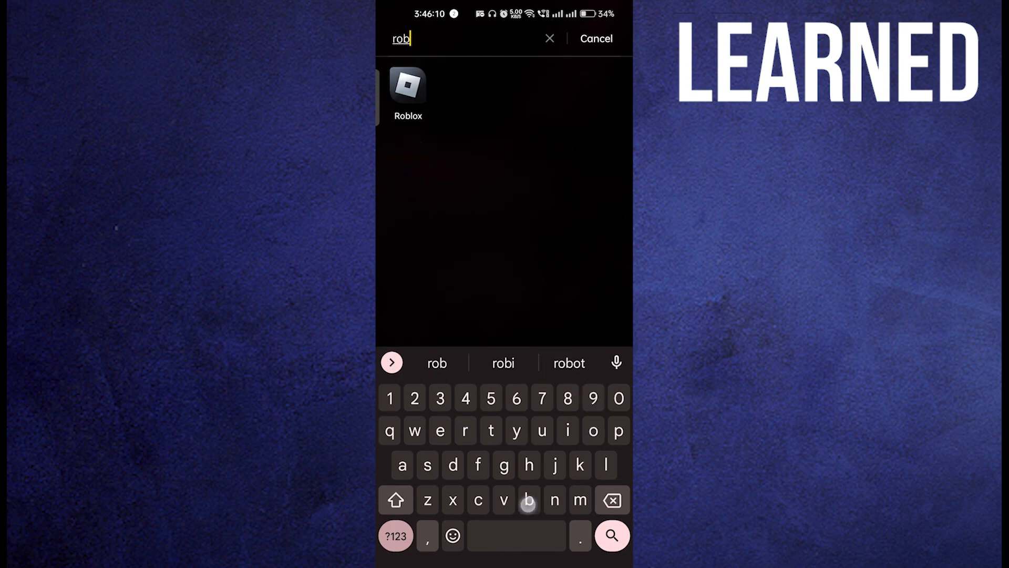
{"action": "left_click", "coordinate": [407, 84]}
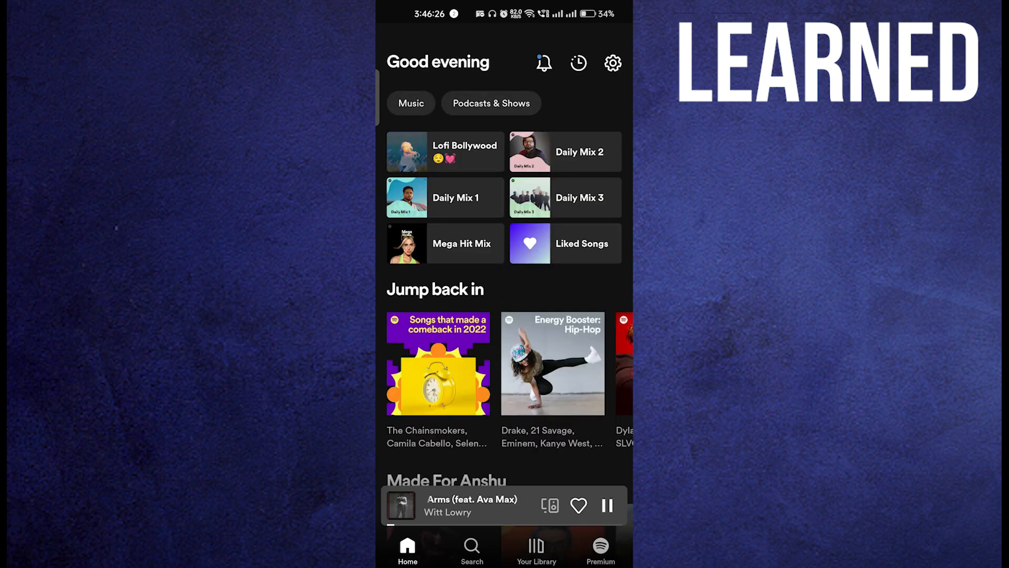
Step: Launch Roblox from the launcher while the Witt Lowry song keeps playing
{"action": "left_click", "coordinate": [464, 505]}
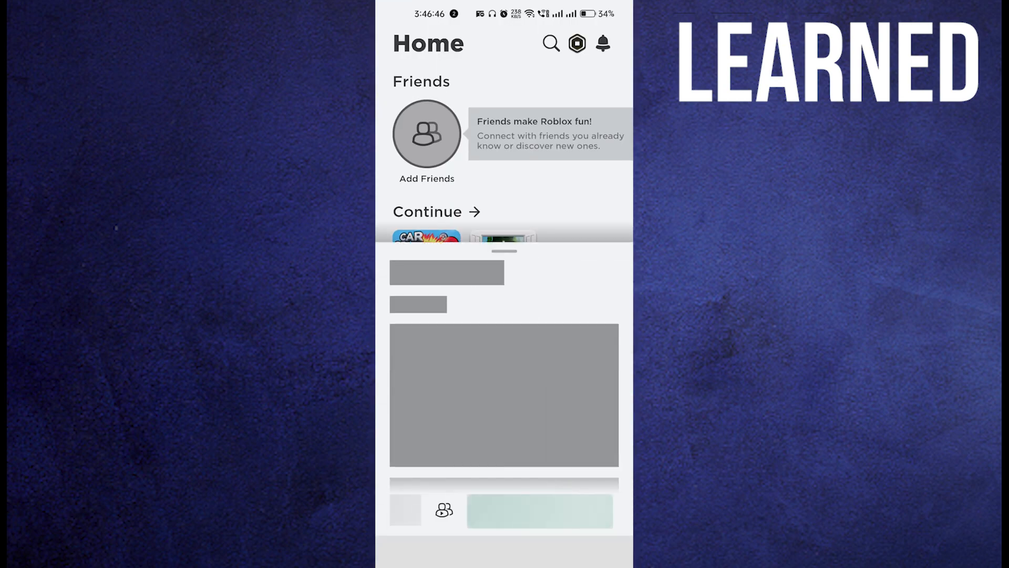
Step: Start a Roblox game and pull down the notification shade with Spotify's media controls
{"action": "left_click", "coordinate": [426, 238]}
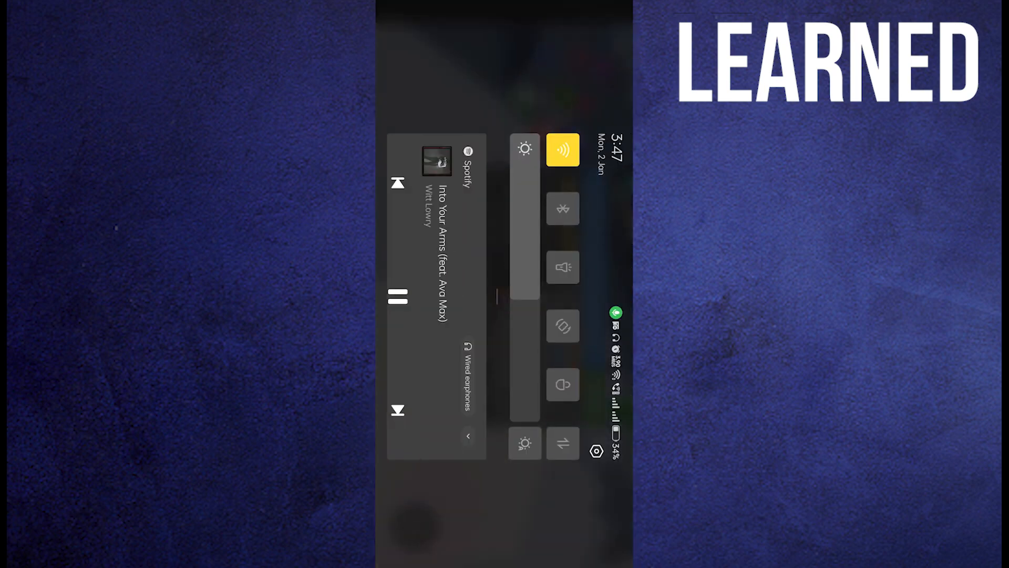
{"action": "left_click_drag", "start_coordinate": [520, 290], "coordinate": [508, 166]}
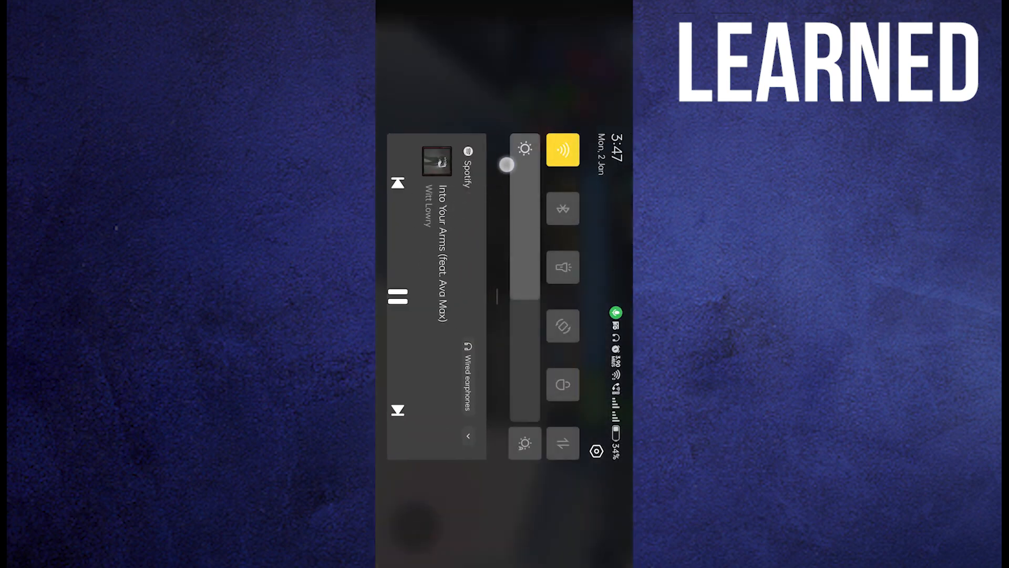